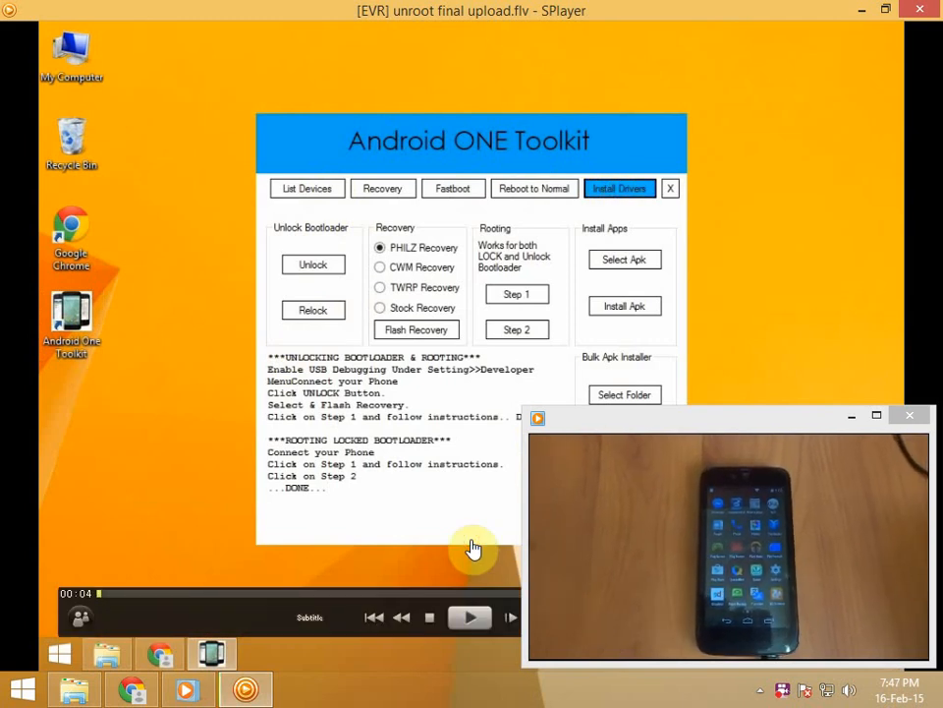
Step: List attached devices and confirm the phone's serial shows status 'device'
left_click(469, 617)
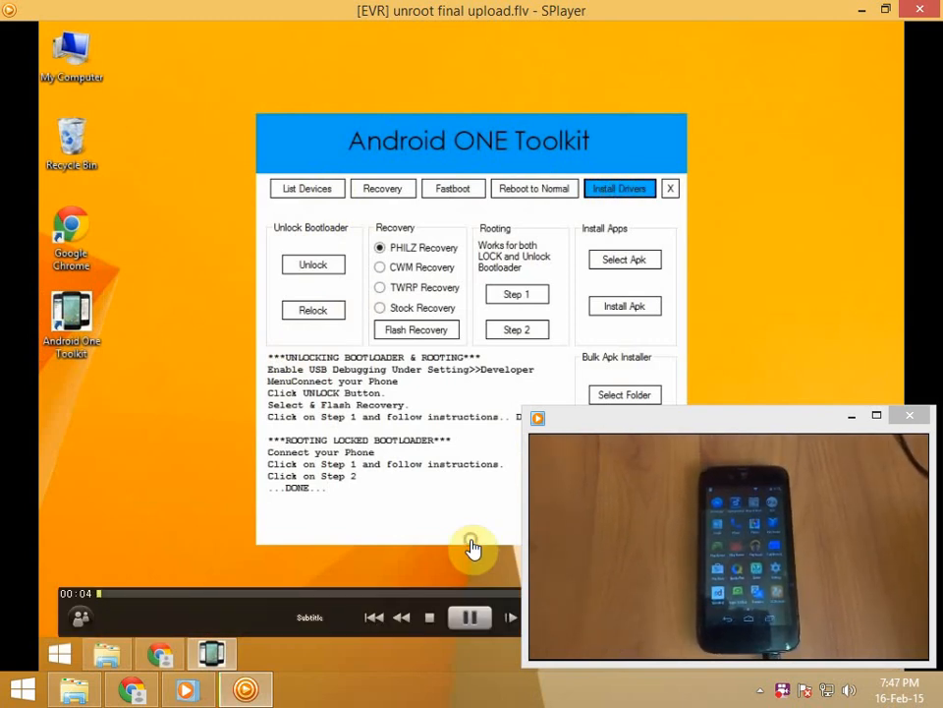
left_click(620, 188)
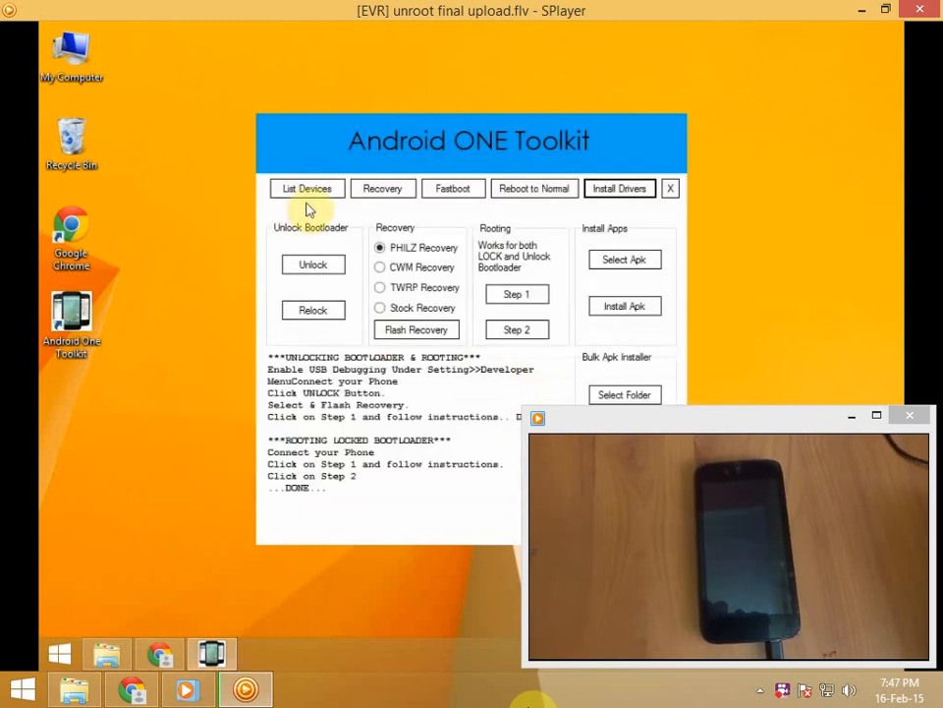
left_click(306, 188)
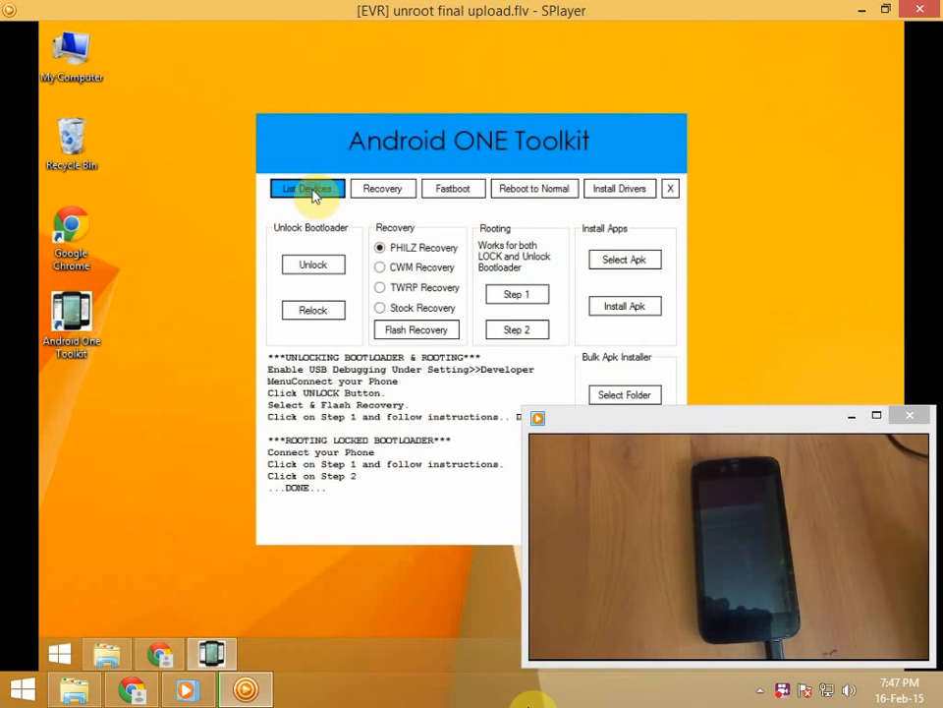
left_click(307, 188)
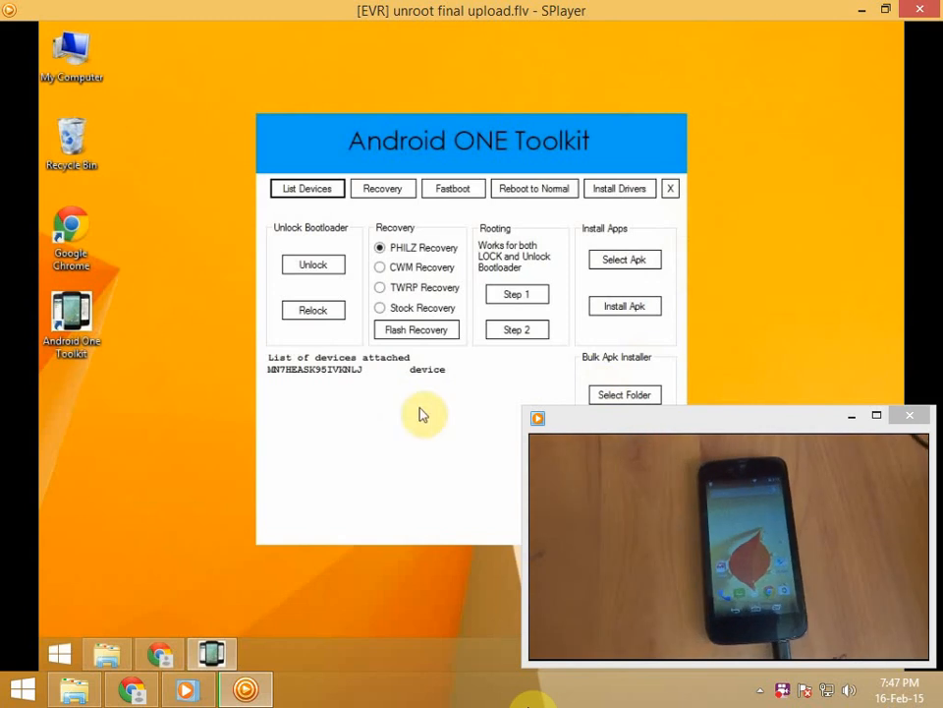
double_click(427, 370)
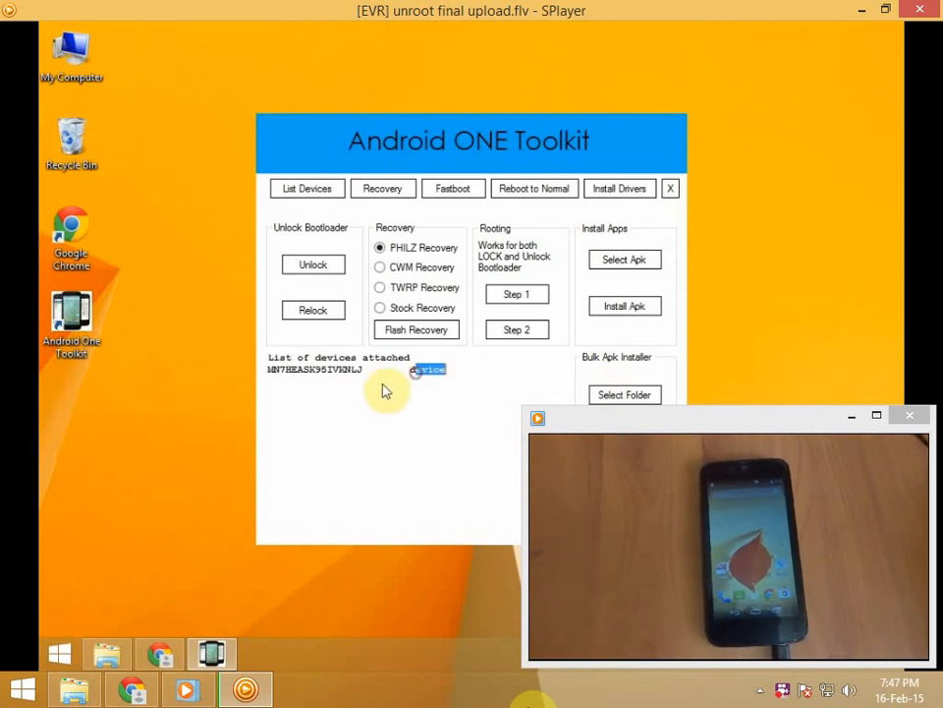
left_click(313, 265)
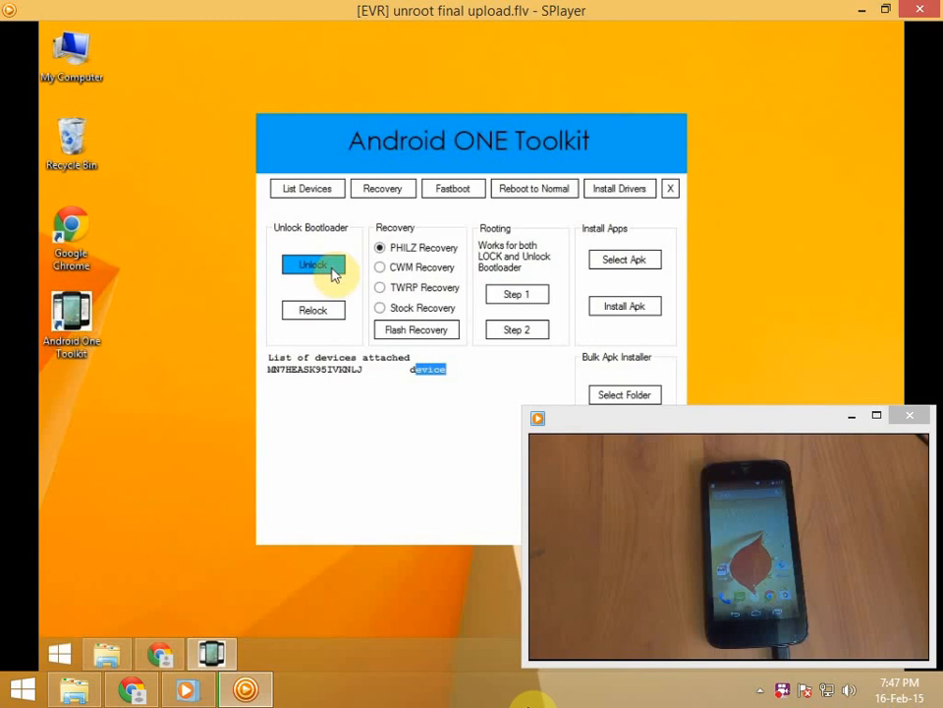
Step: Run Unlock Bootloader, wiping userdata, until TASK COMPLETED appears
left_click(313, 266)
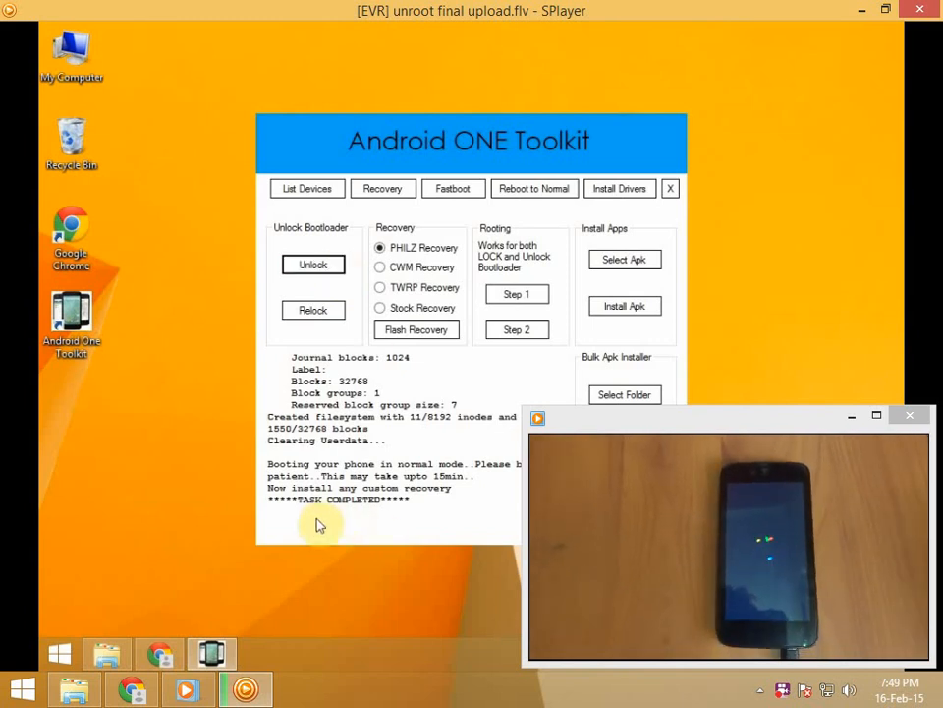
mouse_move(583, 681)
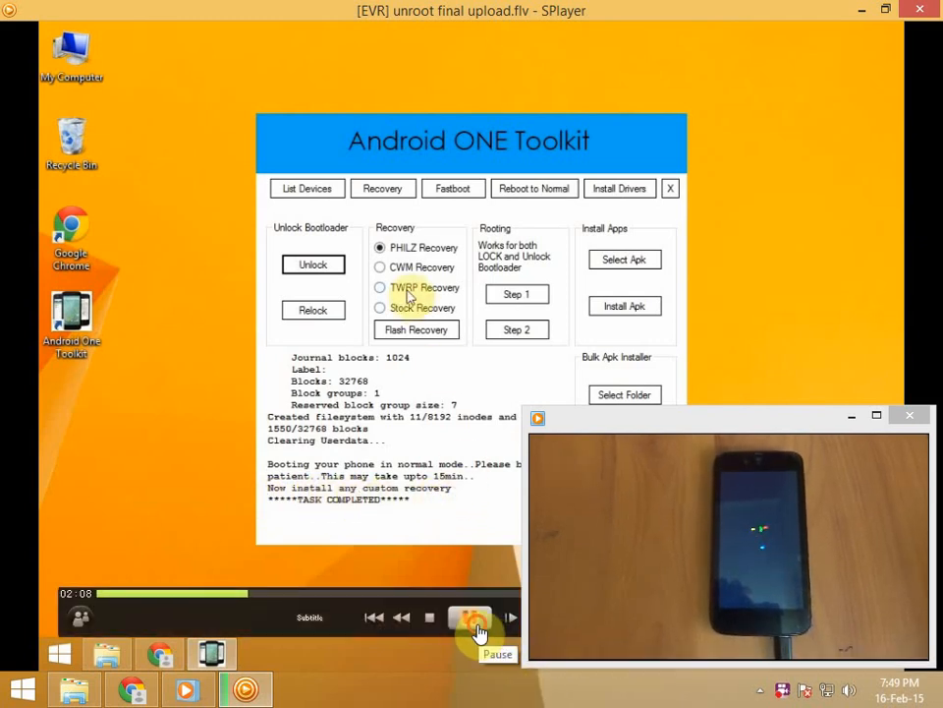
left_click(468, 618)
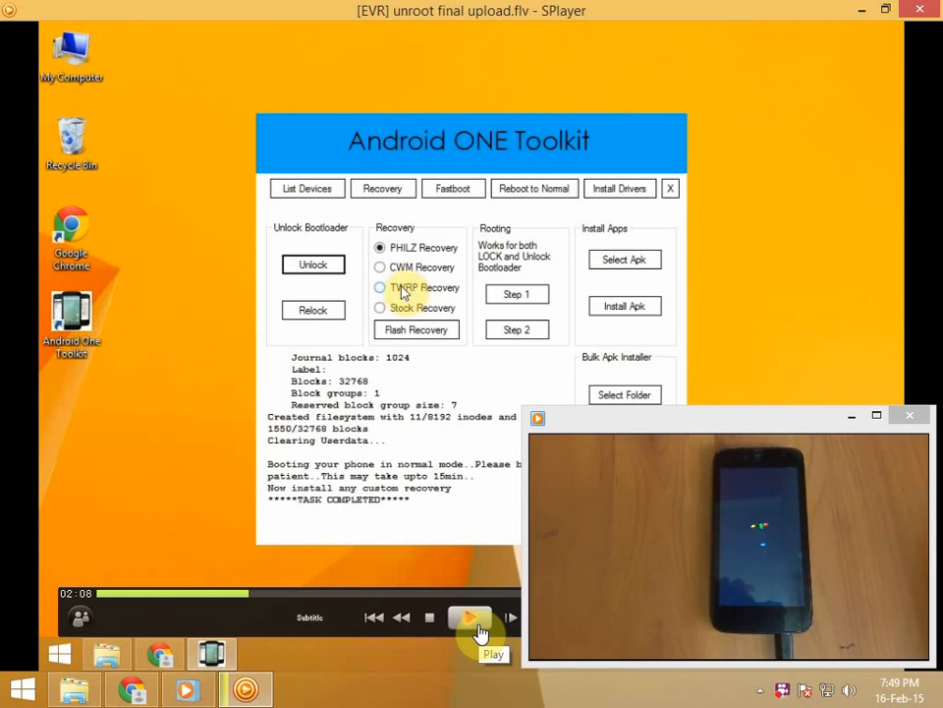
left_click(468, 617)
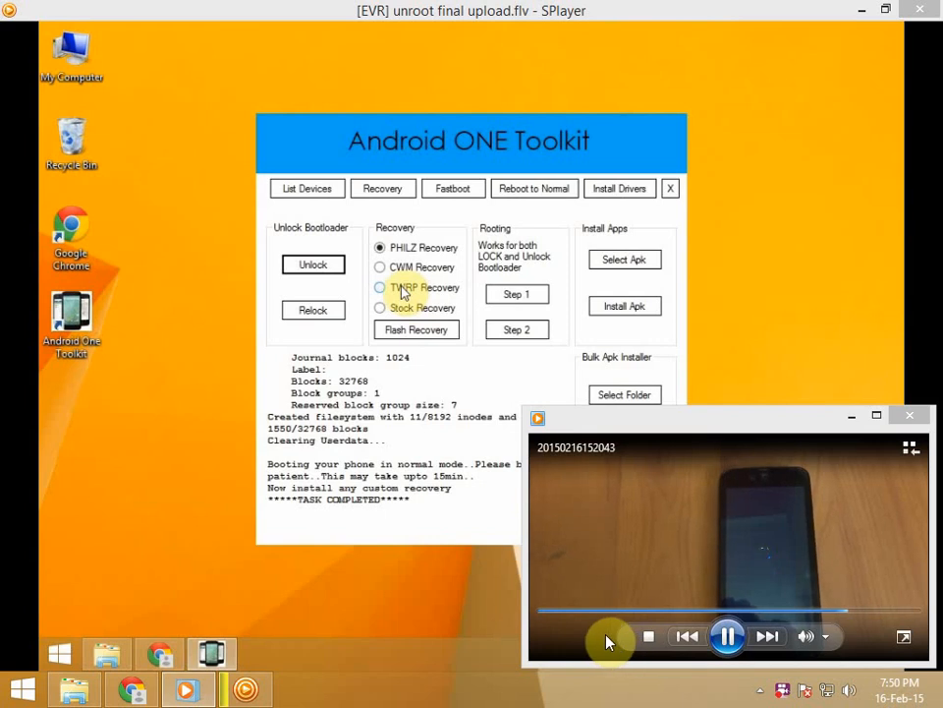
mouse_move(601, 652)
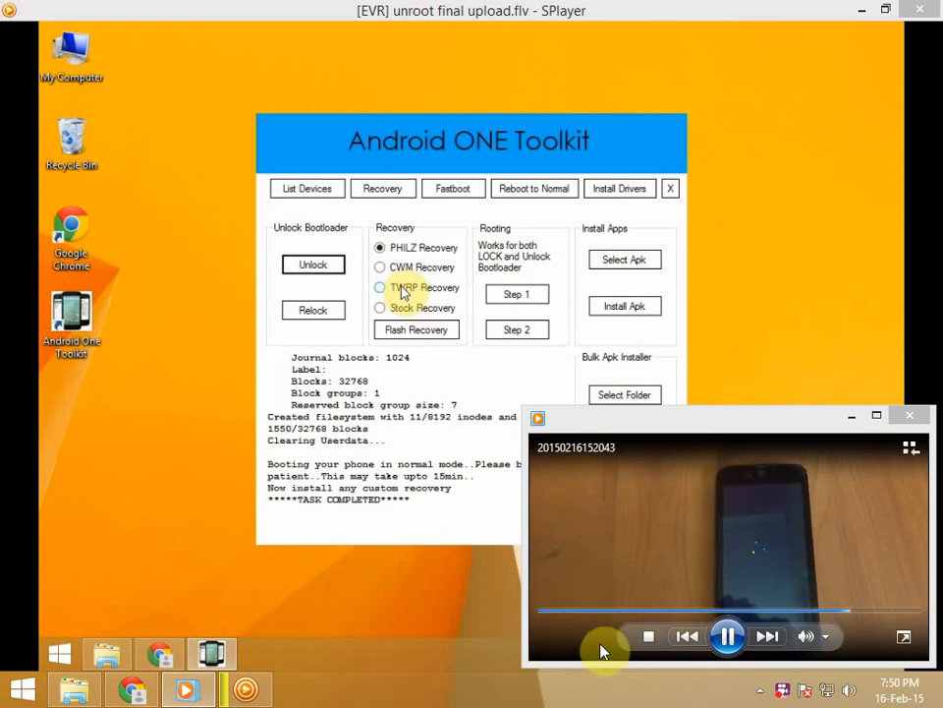
left_click(724, 636)
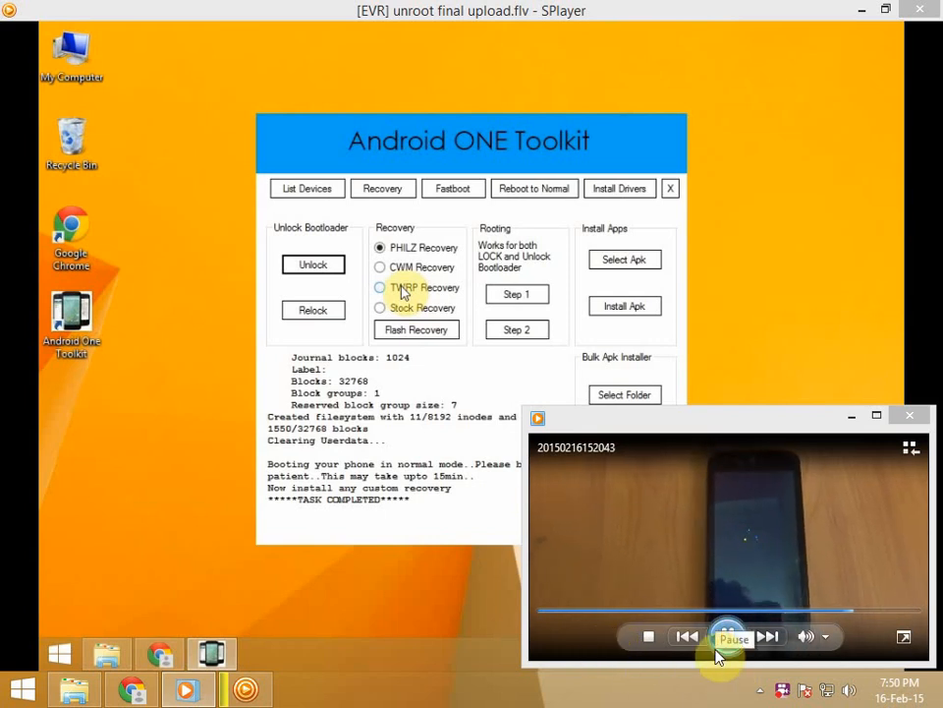
left_click(725, 637)
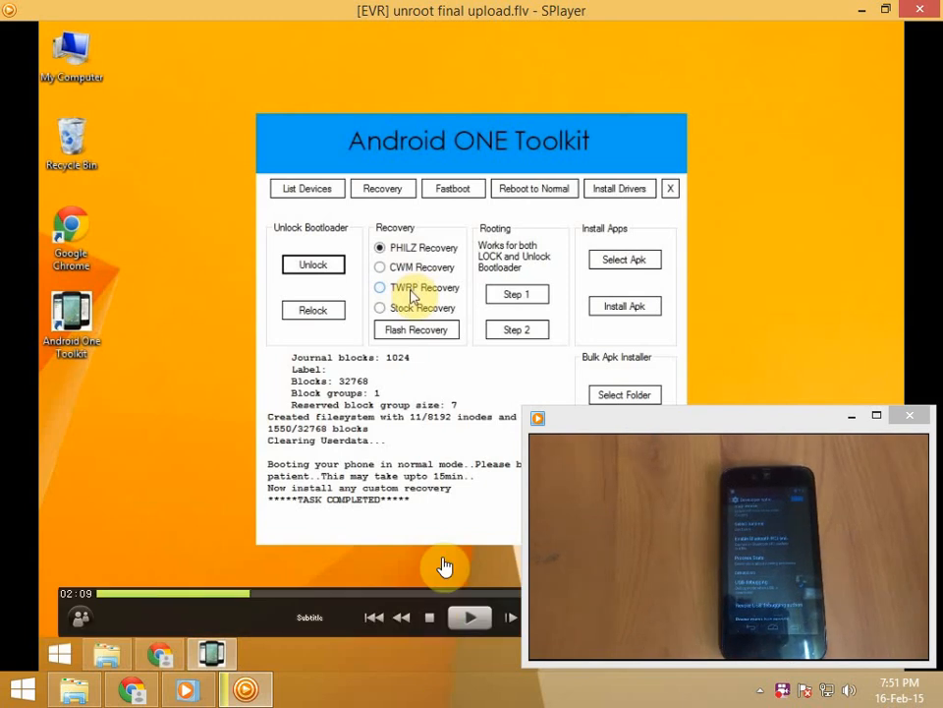
left_click(377, 287)
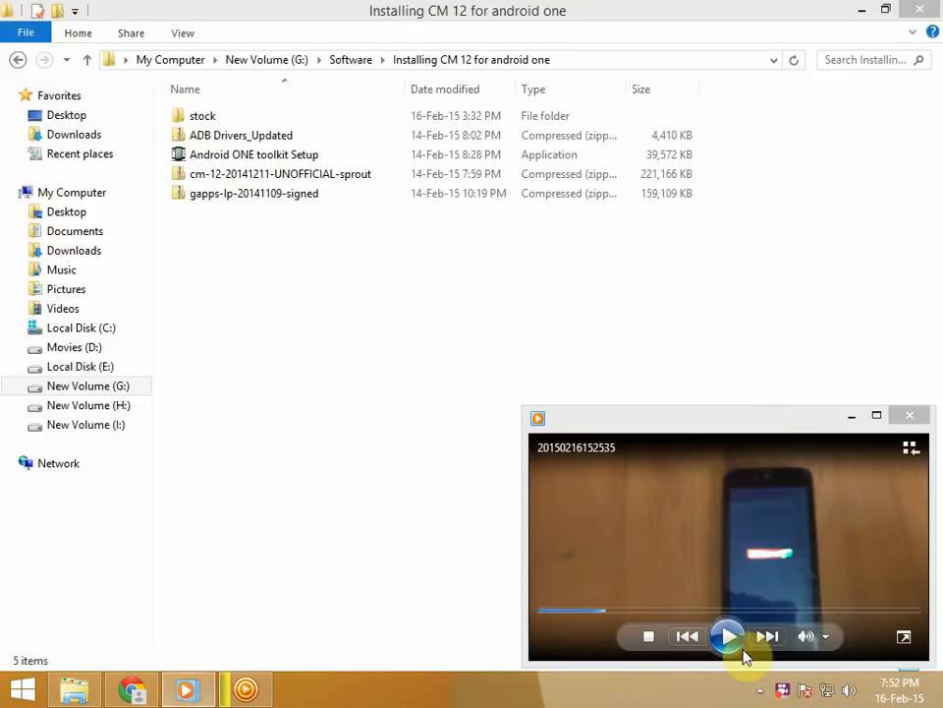
Step: Show the CM12 and GApps zips in G:\Software\Installing CM 12 for android one
left_click(726, 635)
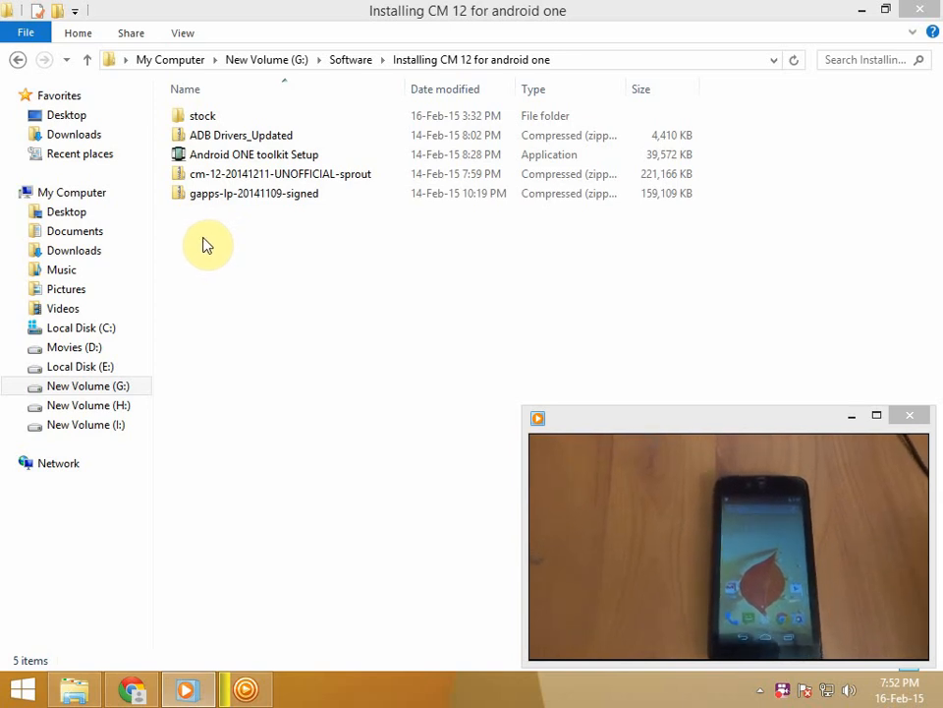
left_click(282, 174)
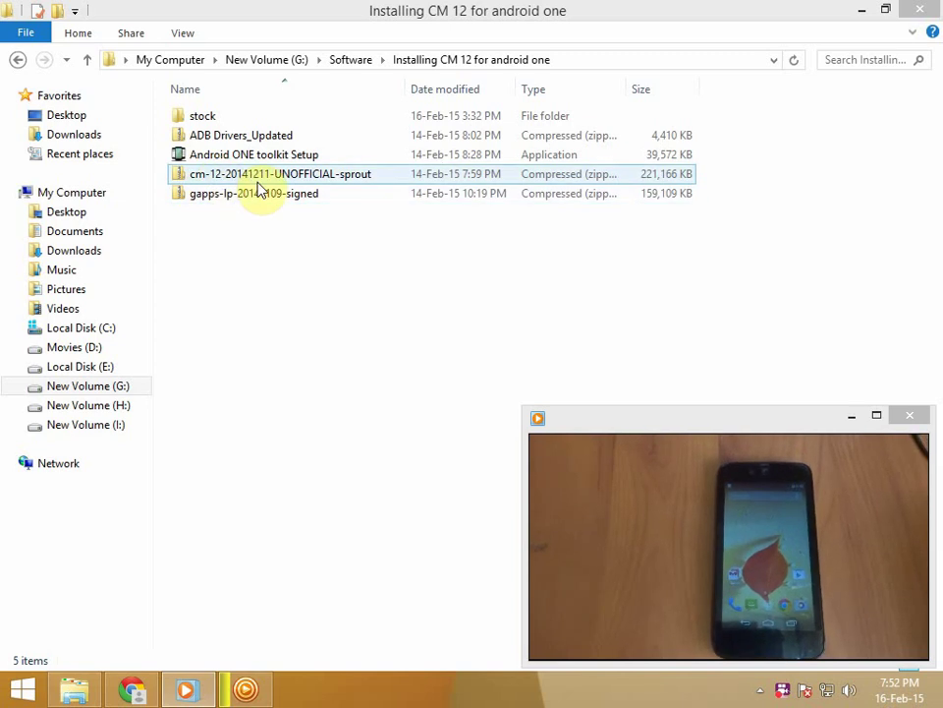
left_click(252, 193)
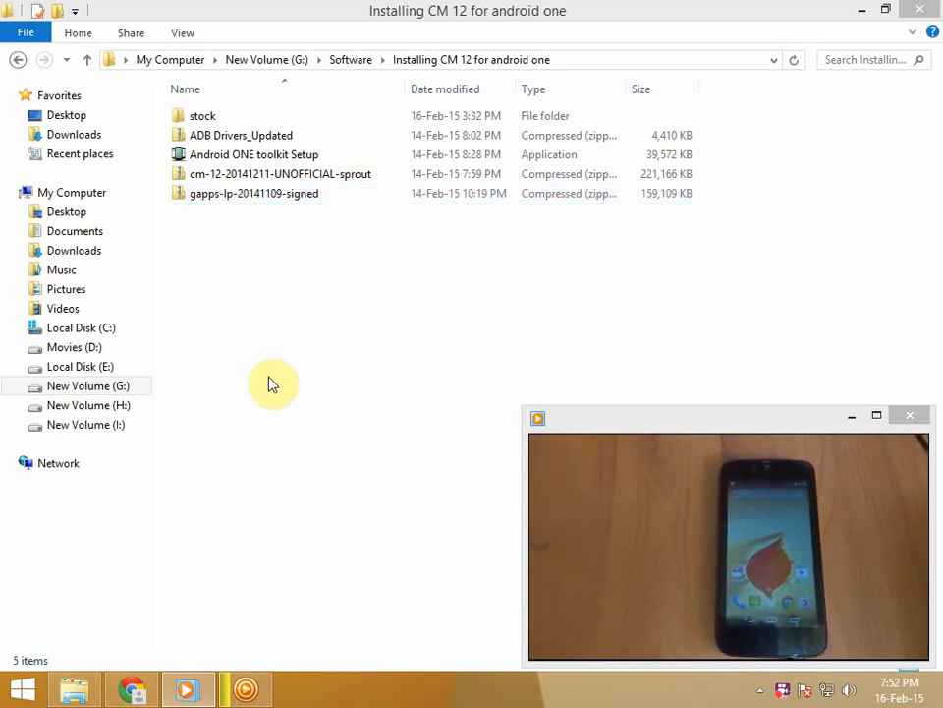
mouse_move(285, 380)
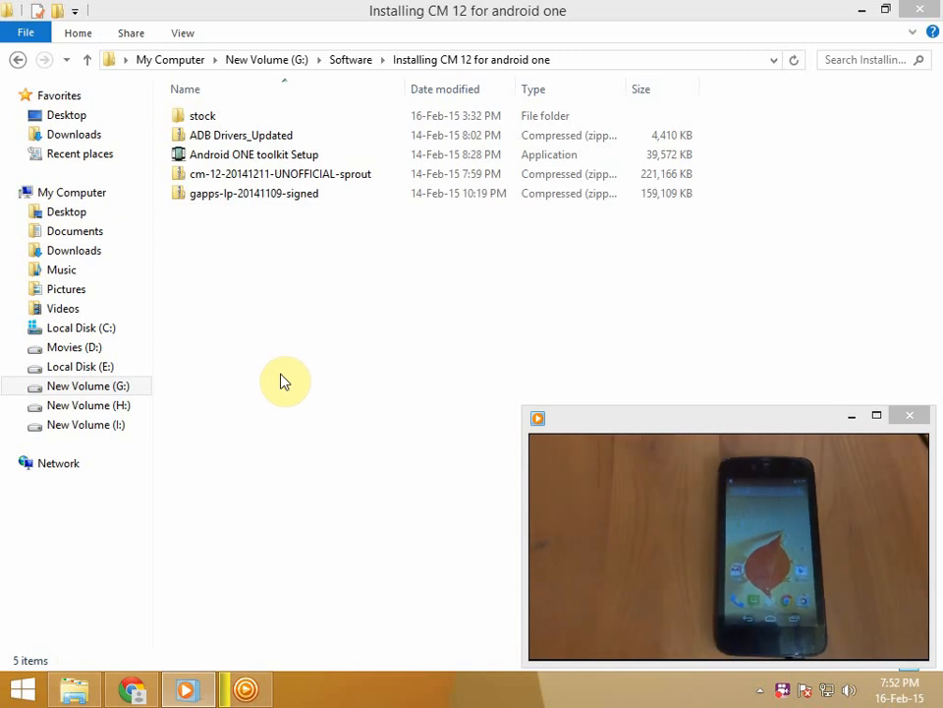
mouse_move(292, 389)
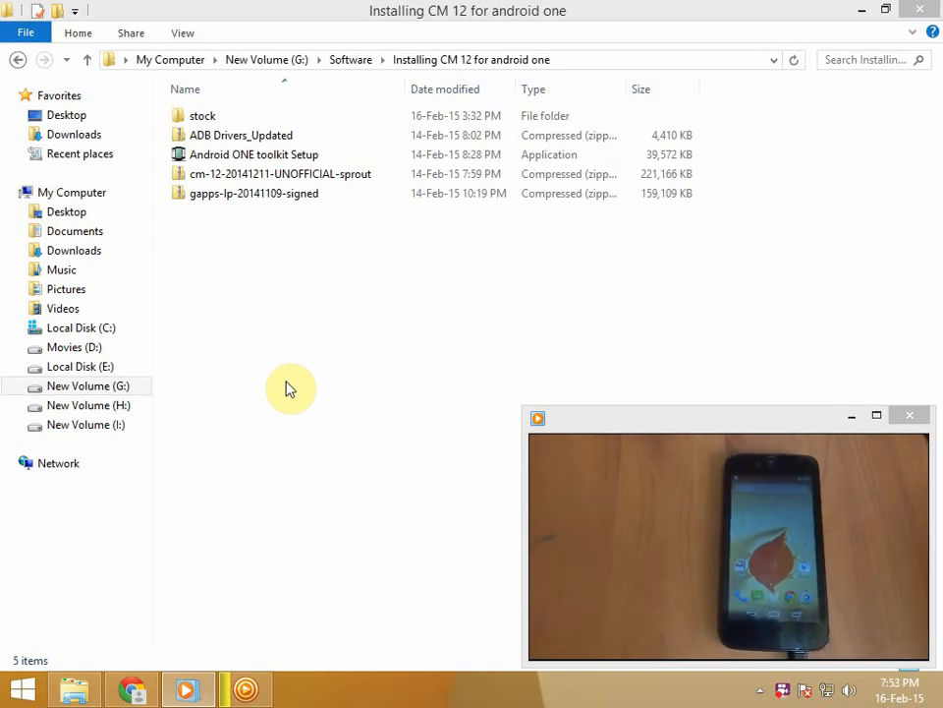